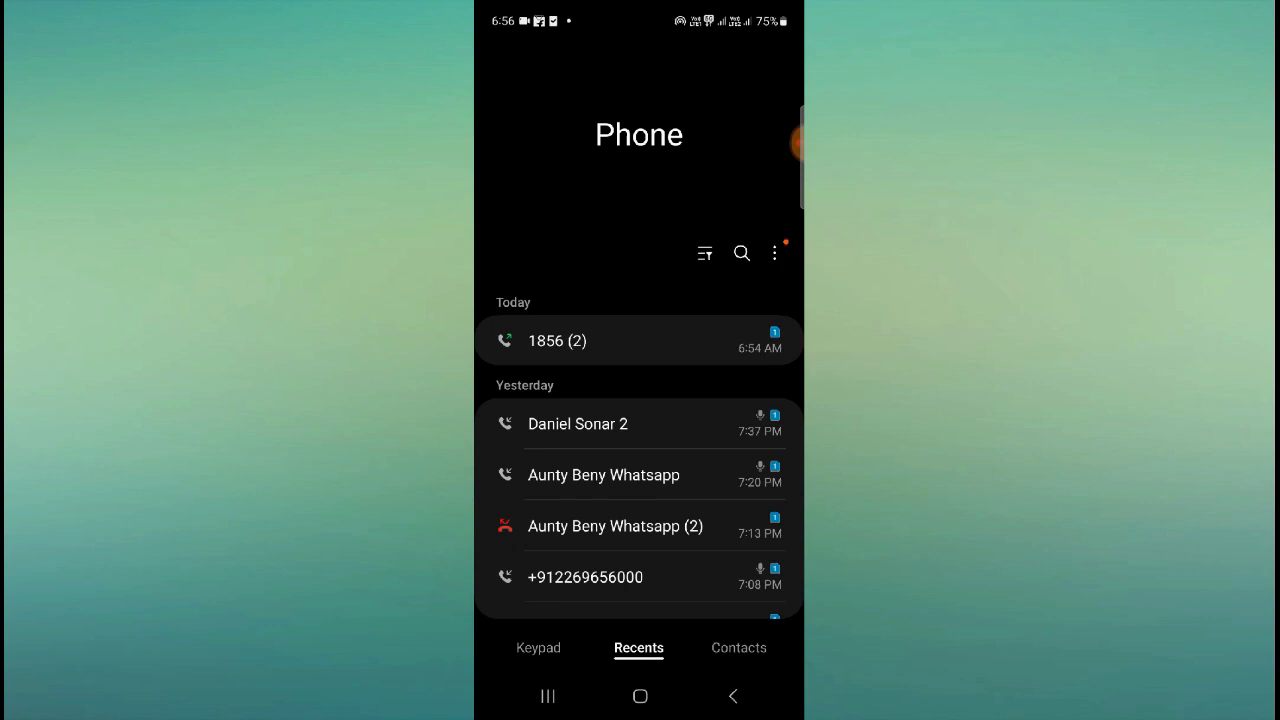
Leave the Recents tab for the home screen with the Home button.
{"action": "left_click", "coordinate": [639, 696]}
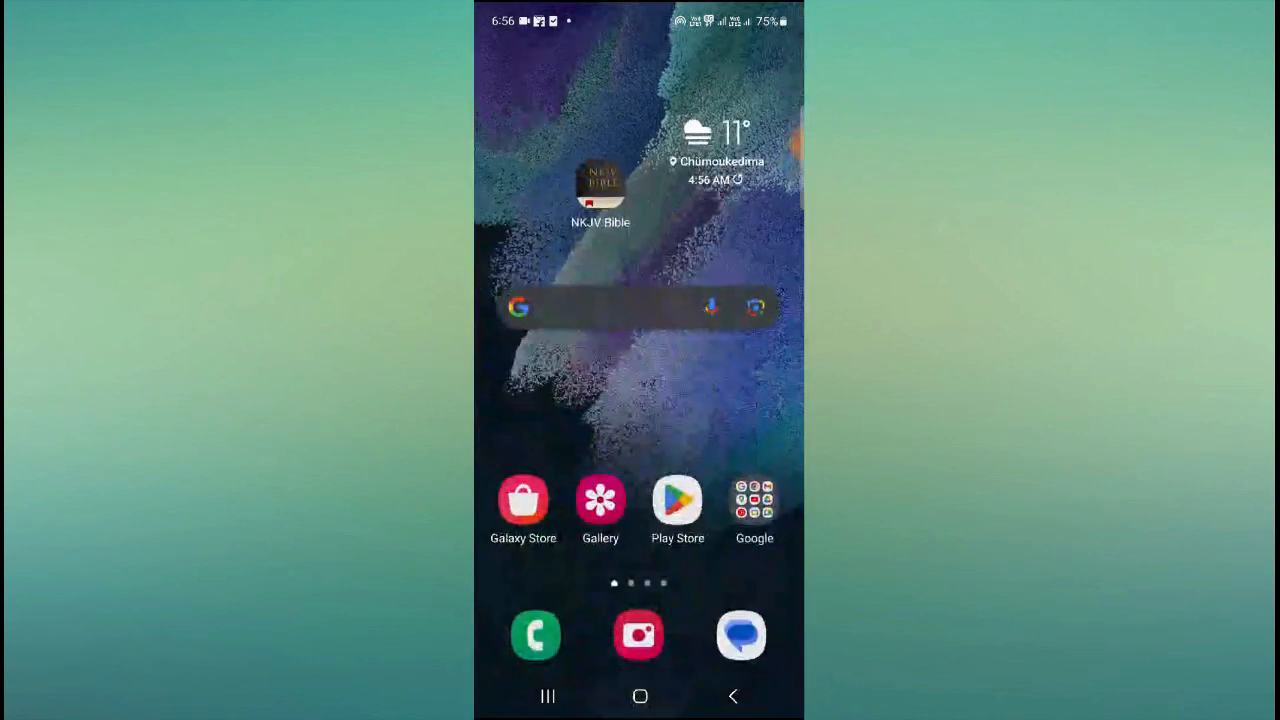
Launch Phone from the home screen and expand the 1856 (2) entry in Recents.
{"action": "left_click", "coordinate": [535, 635]}
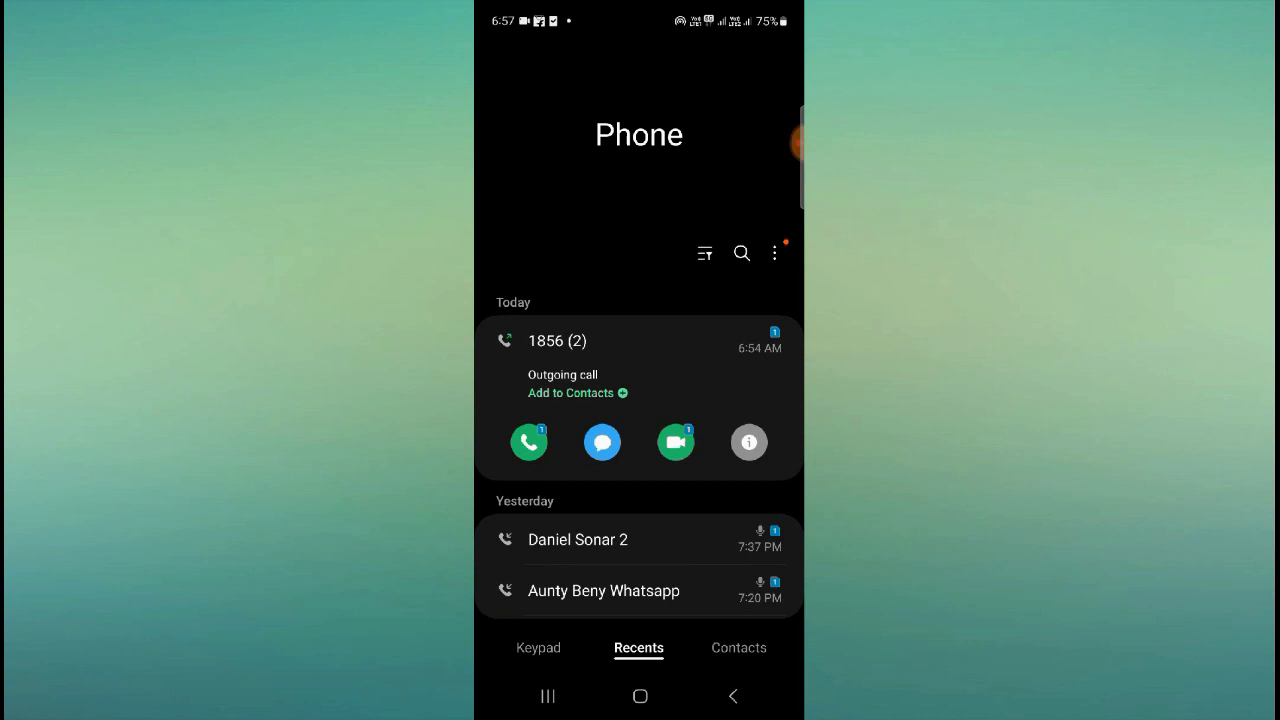
Open the details page for 1856, showing its two 6:54 AM outgoing calls.
{"action": "left_click", "coordinate": [595, 340]}
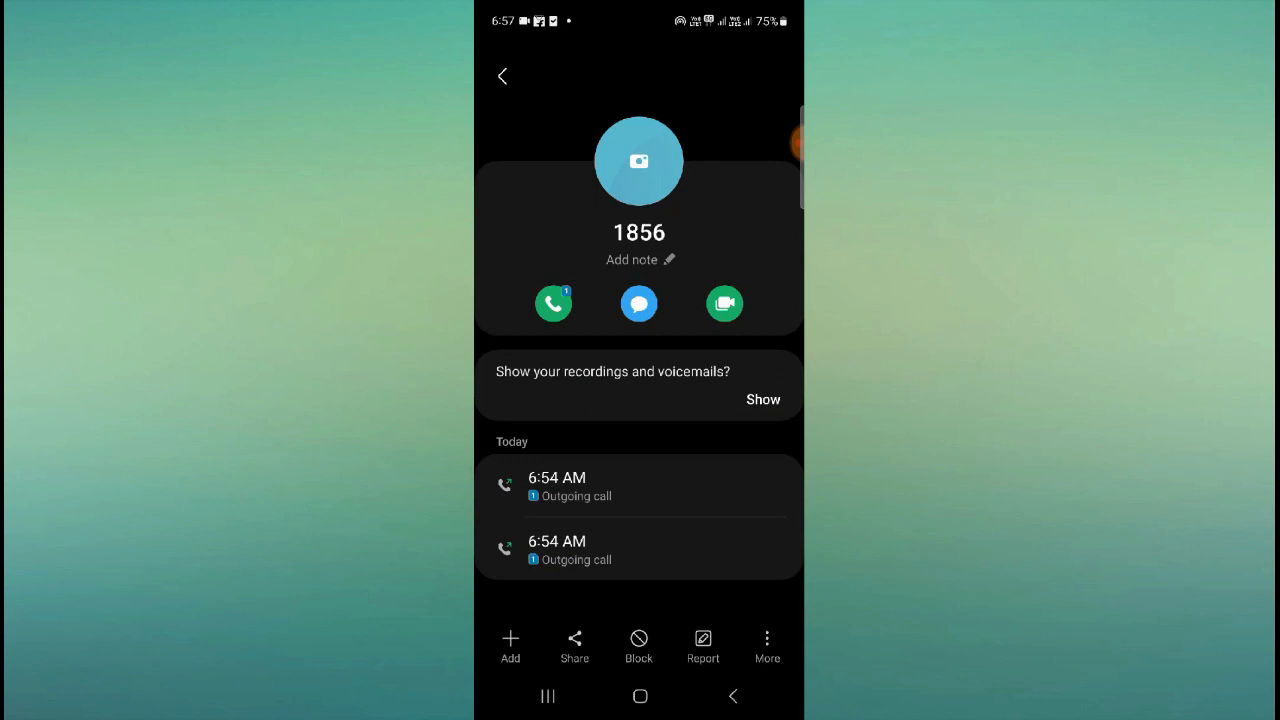
{"action": "left_click", "coordinate": [638, 645]}
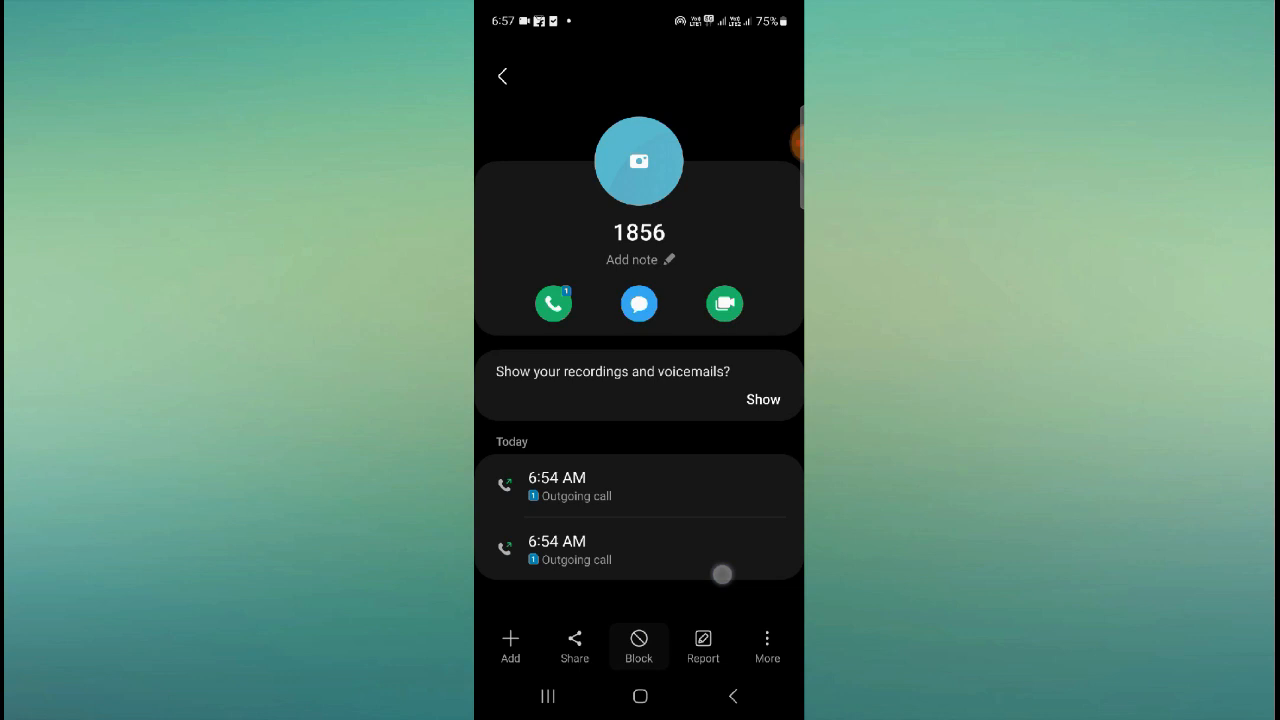
{"action": "left_click", "coordinate": [638, 645]}
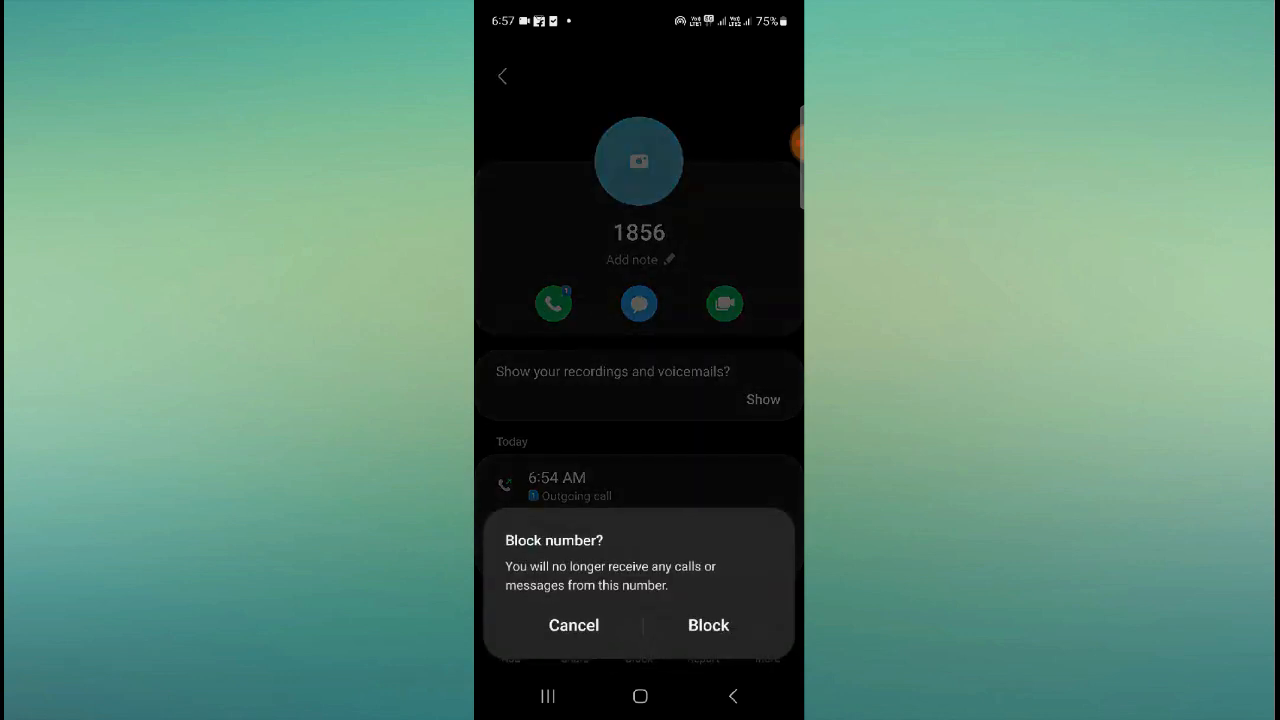
{"action": "left_click", "coordinate": [708, 625]}
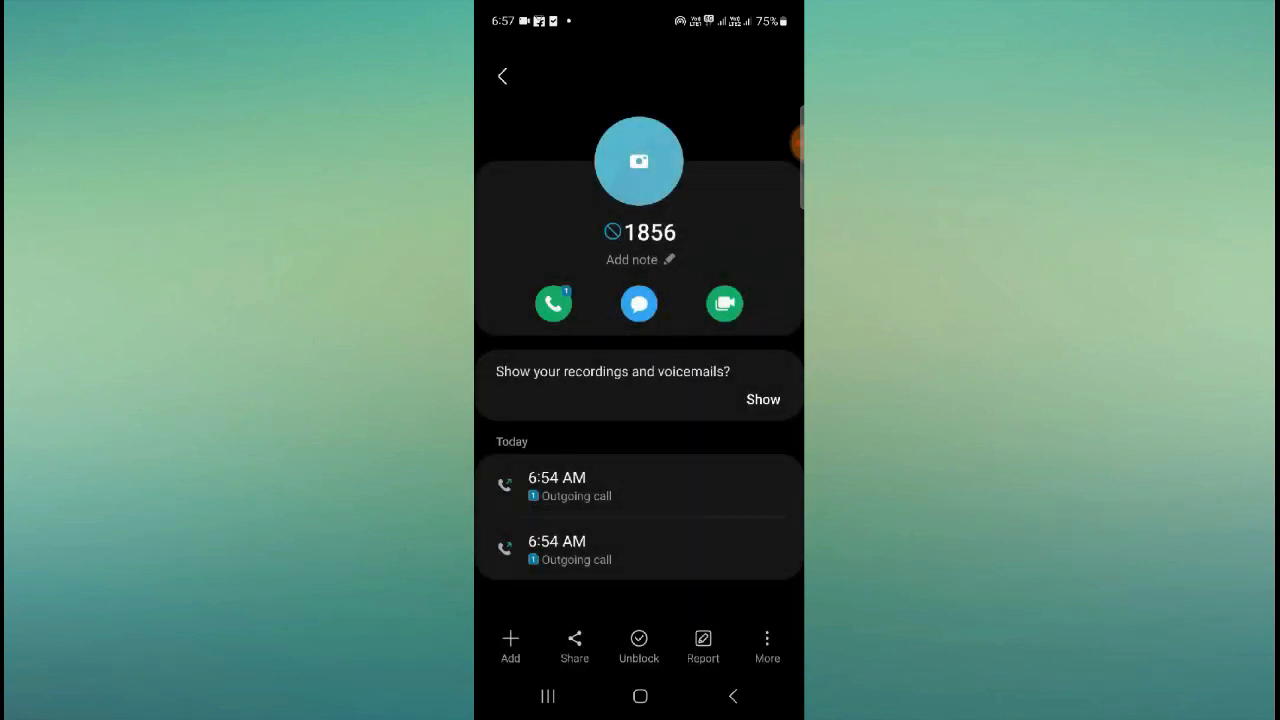
{"action": "left_click", "coordinate": [502, 76]}
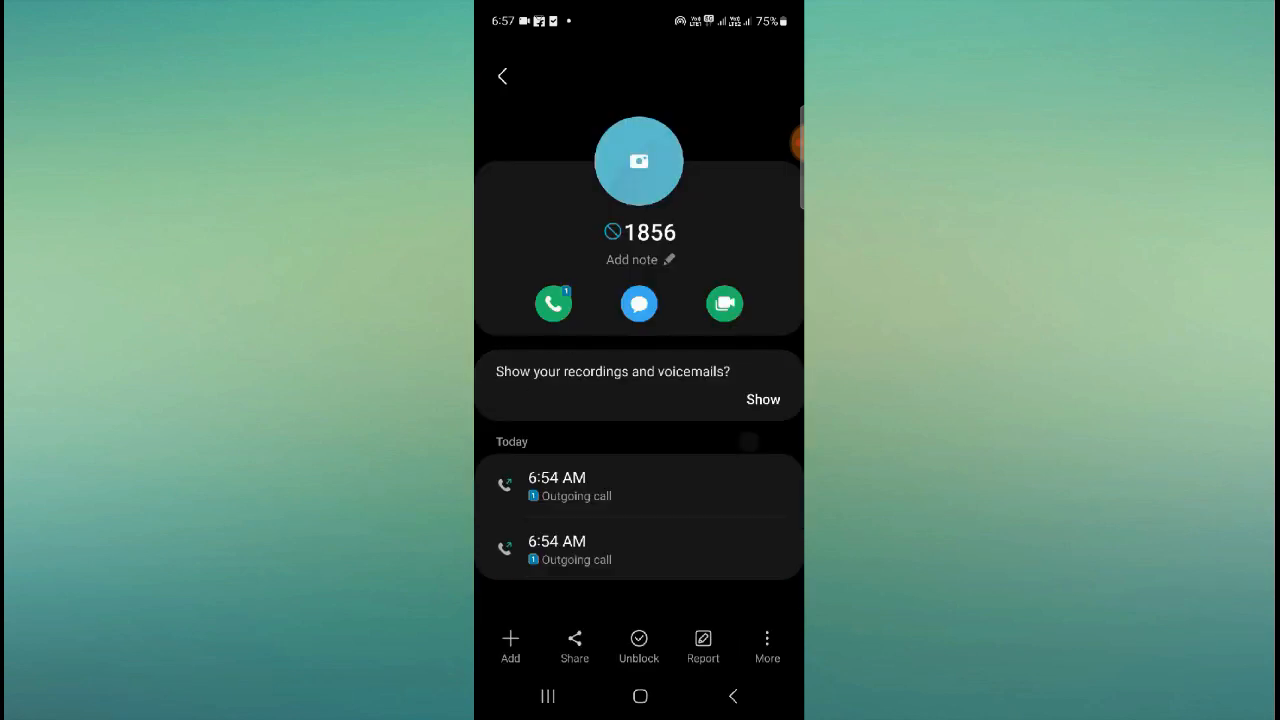
{"action": "left_click", "coordinate": [638, 645]}
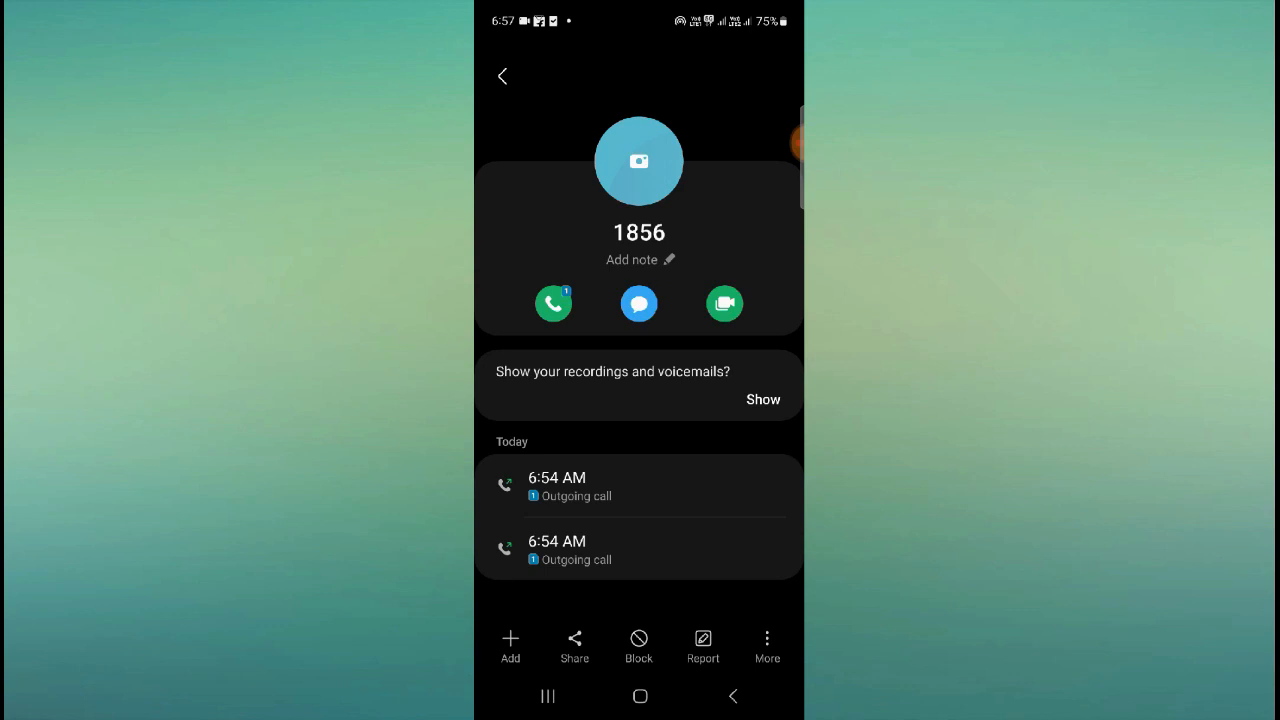
Call 1856 from Recents, hang up, and reopen its details showing the 6:58 AM call.
{"action": "left_click", "coordinate": [502, 76]}
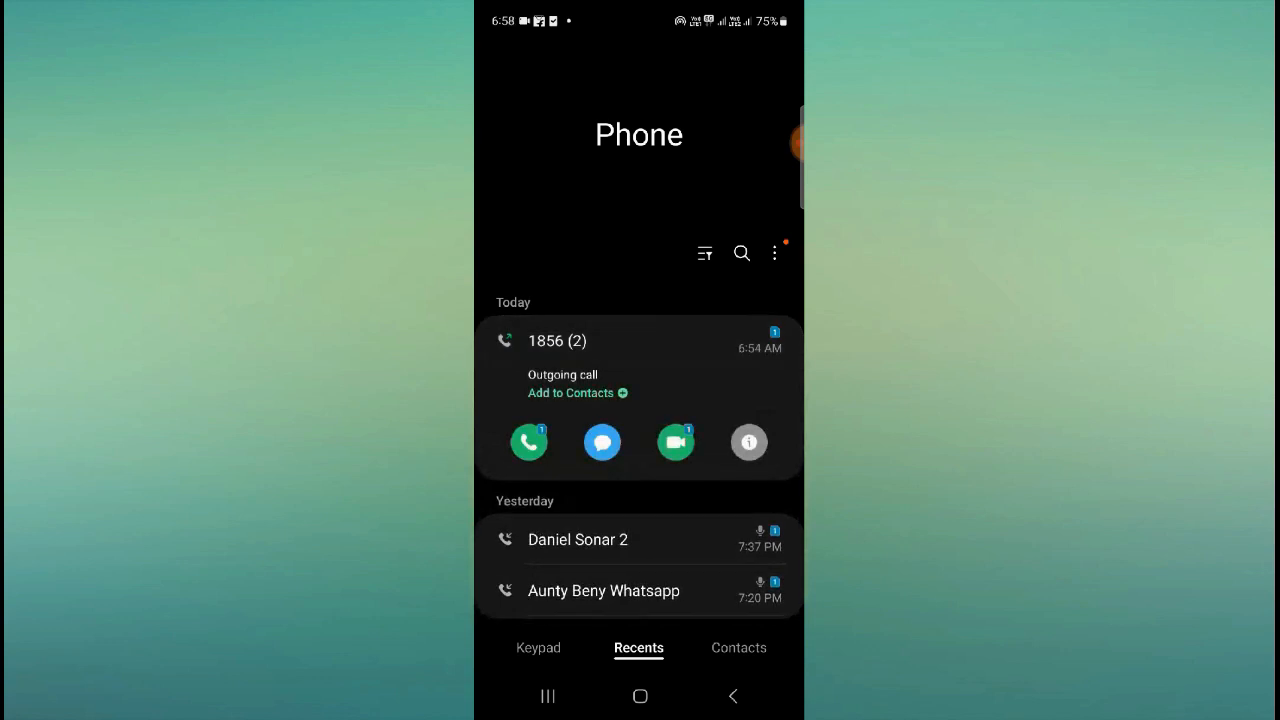
{"action": "left_click", "coordinate": [528, 442]}
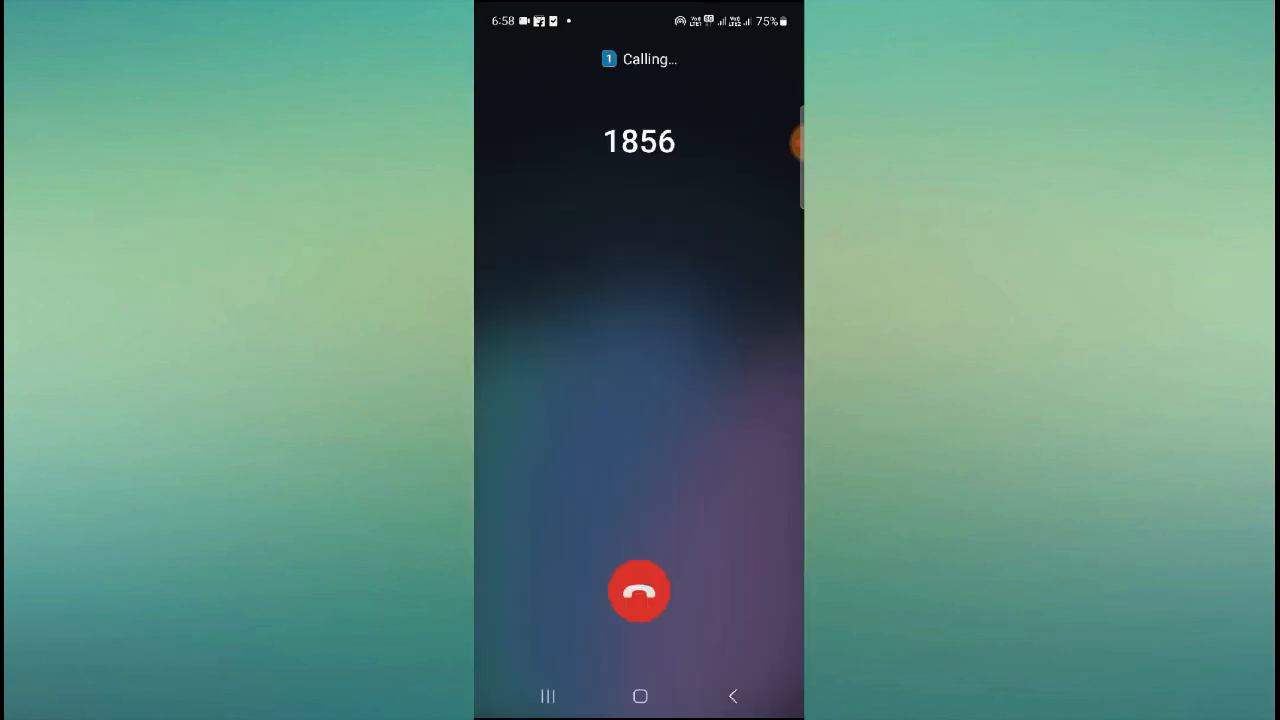
{"action": "left_click", "coordinate": [639, 591]}
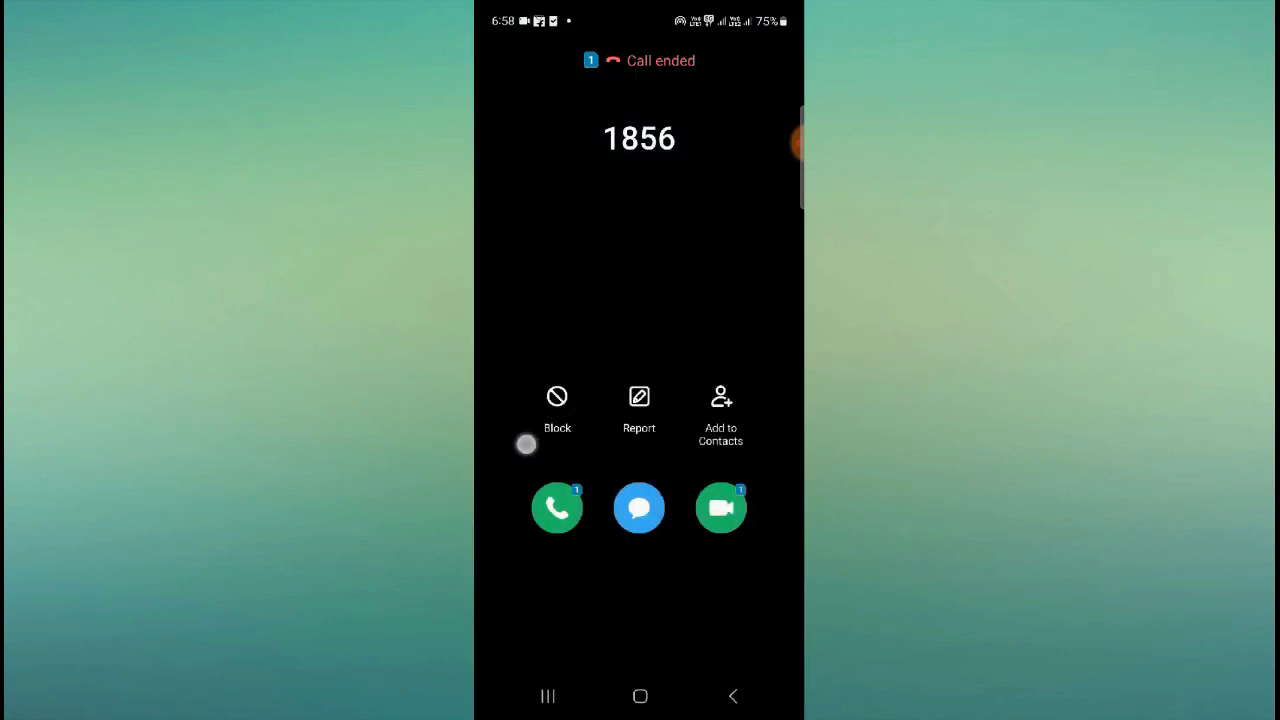
{"action": "left_click", "coordinate": [557, 410]}
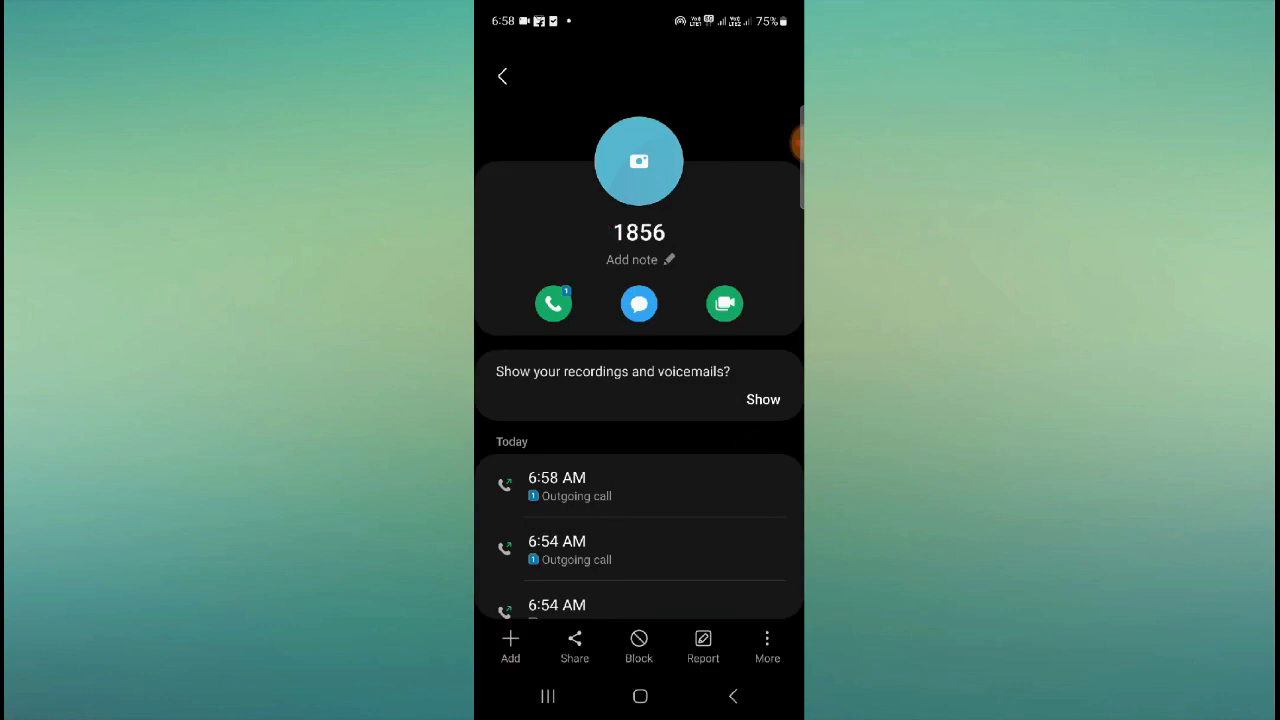
Close the 1856 call details and go to the home screen.
{"action": "left_click", "coordinate": [767, 645]}
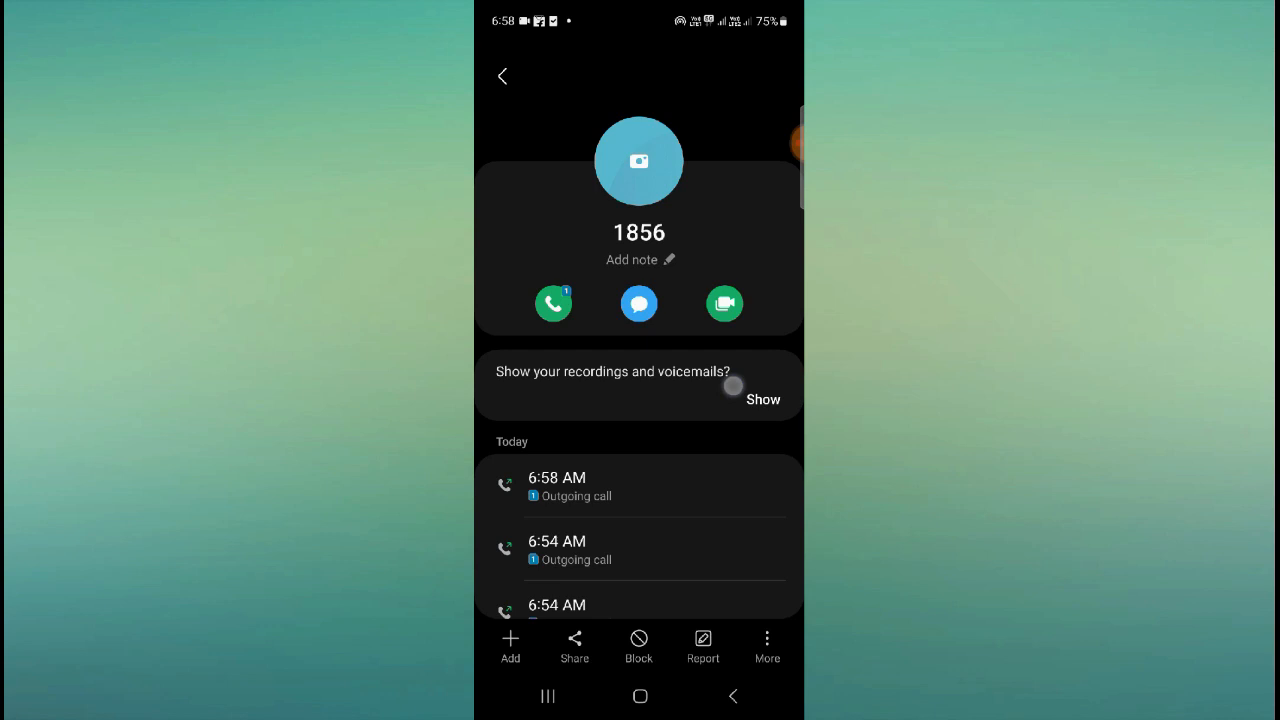
{"action": "left_click", "coordinate": [640, 696]}
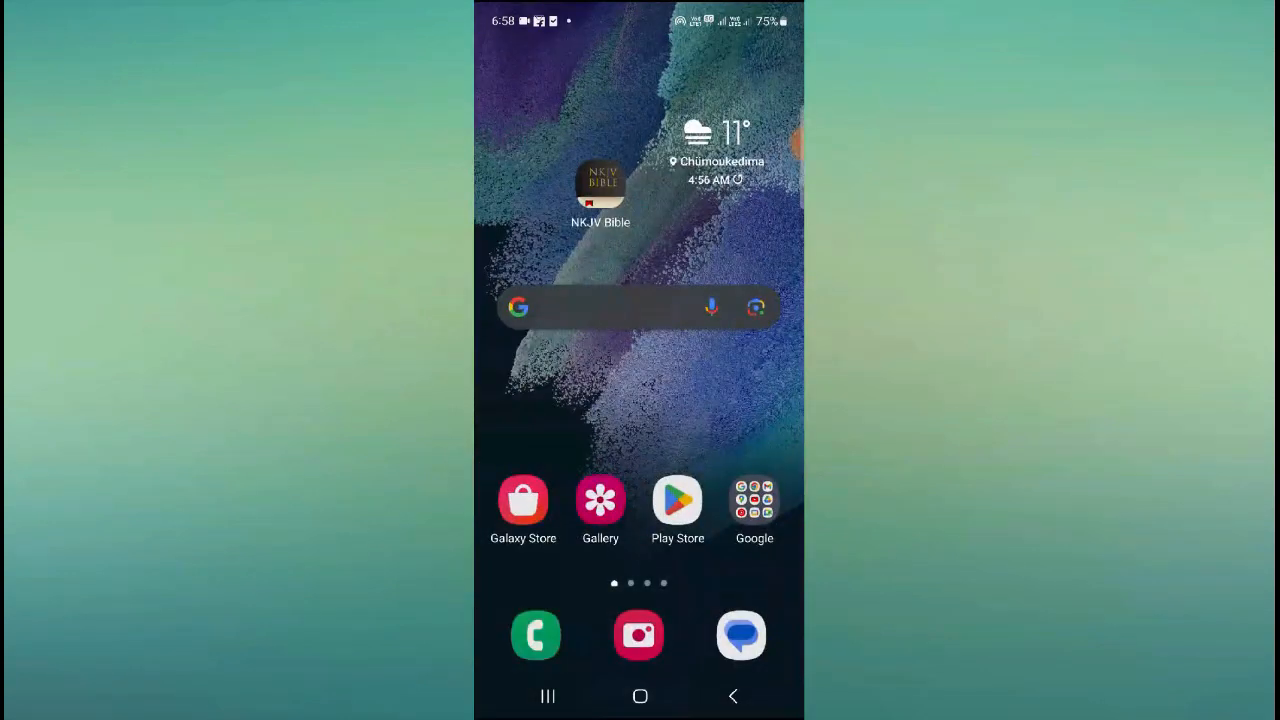